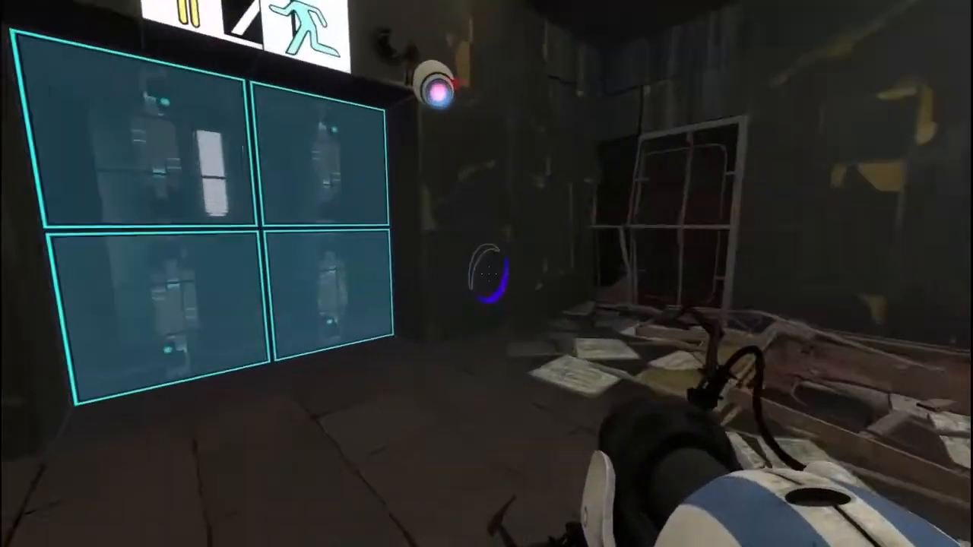
mouse_move(487, 274)
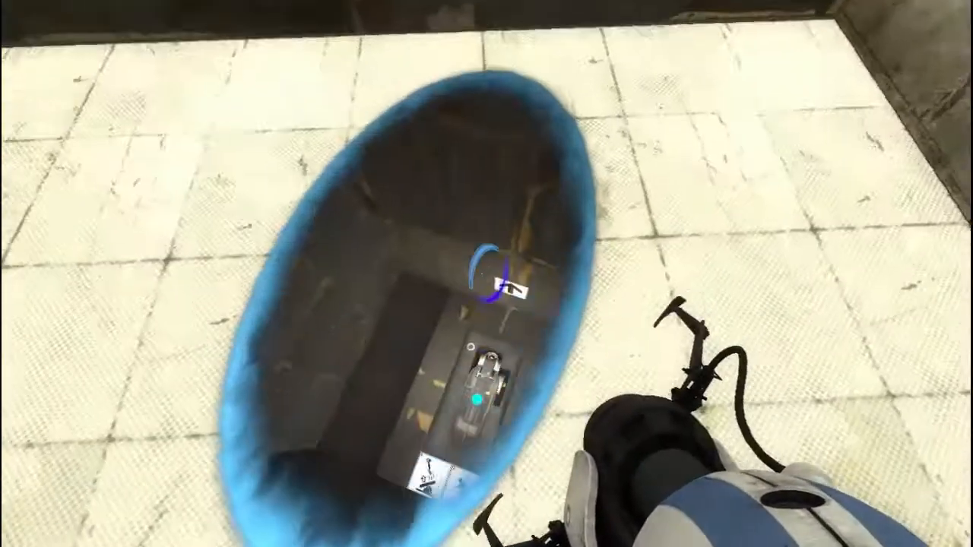
mouse_move(487, 273)
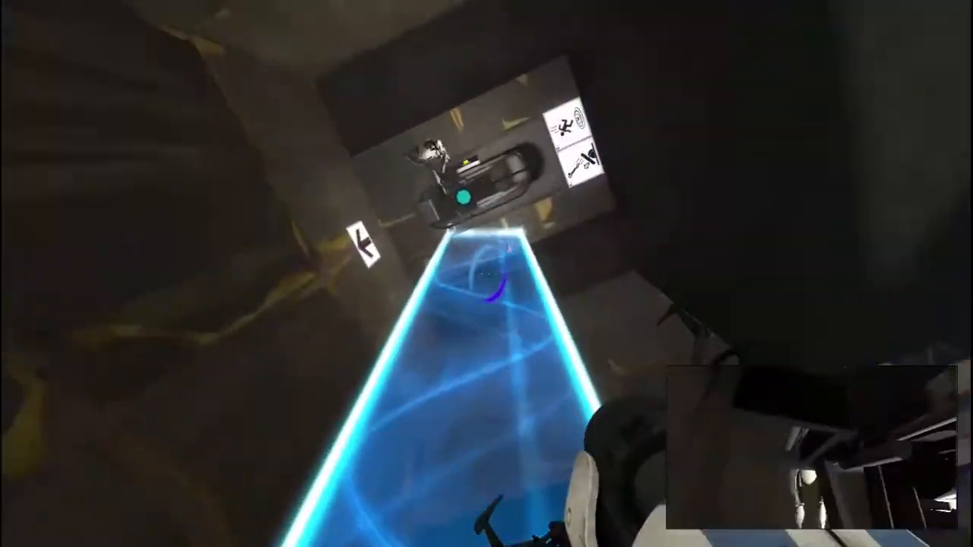
mouse_move(486, 273)
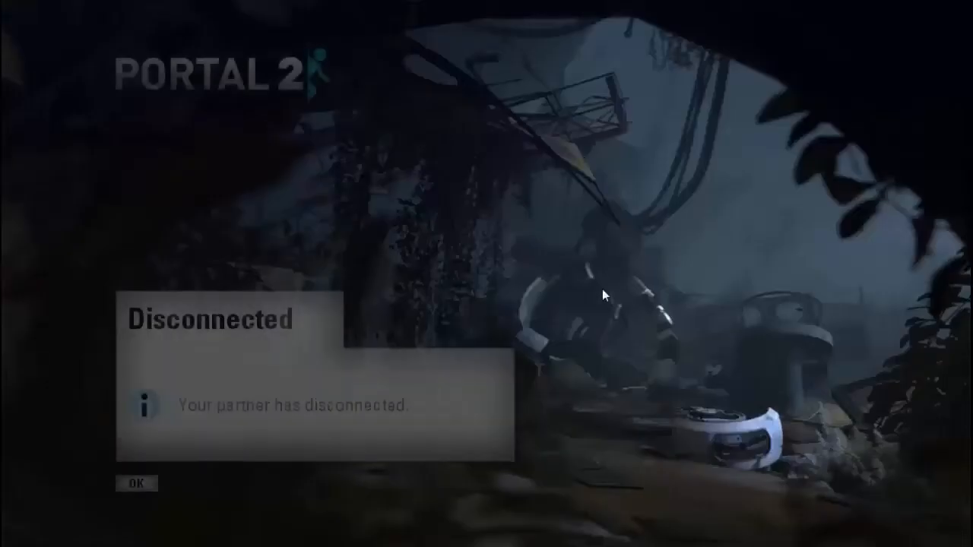
mouse_move(437, 392)
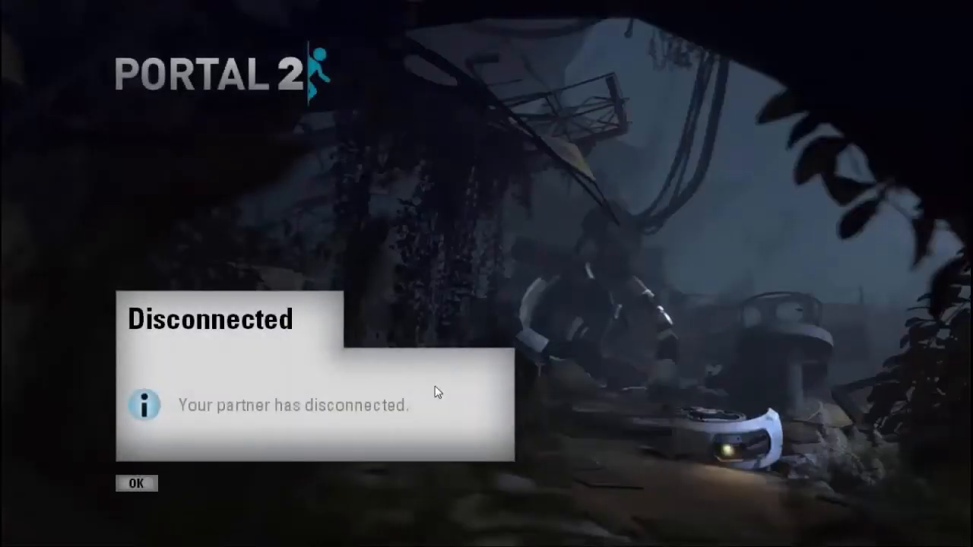